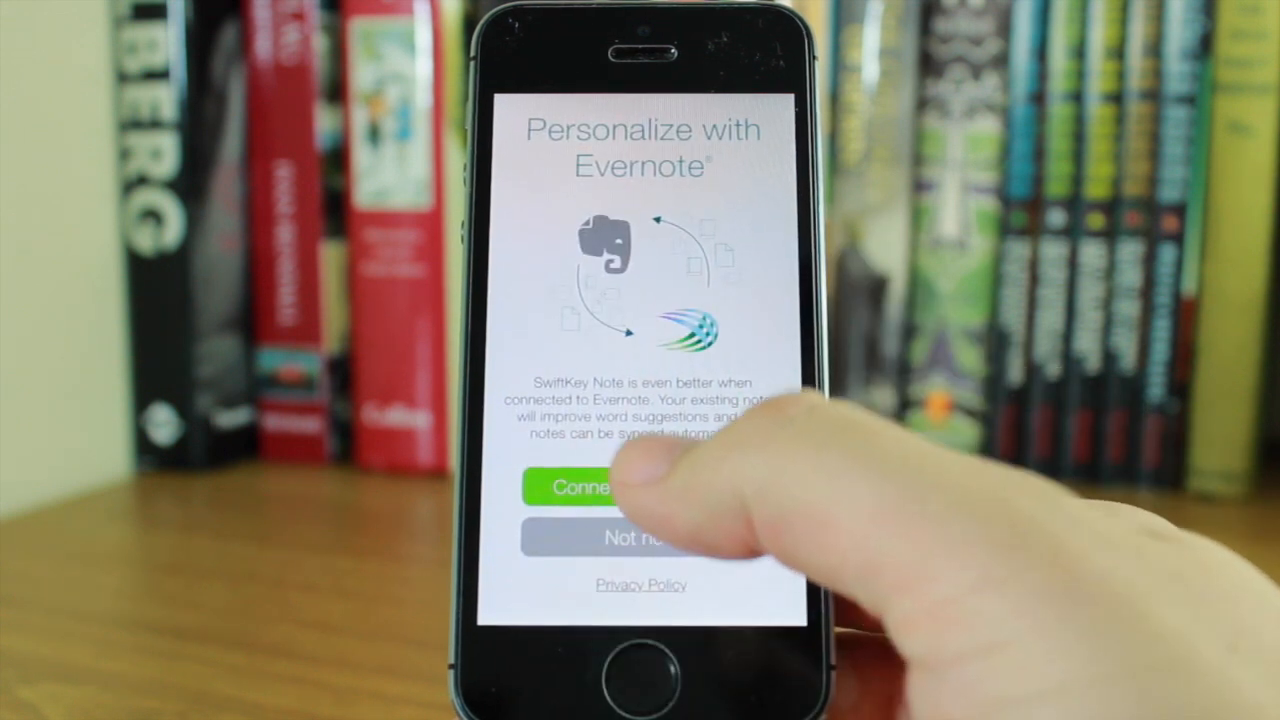
Connect SwiftKey Note to Evernote and authorize its access to the account
left_click(590, 487)
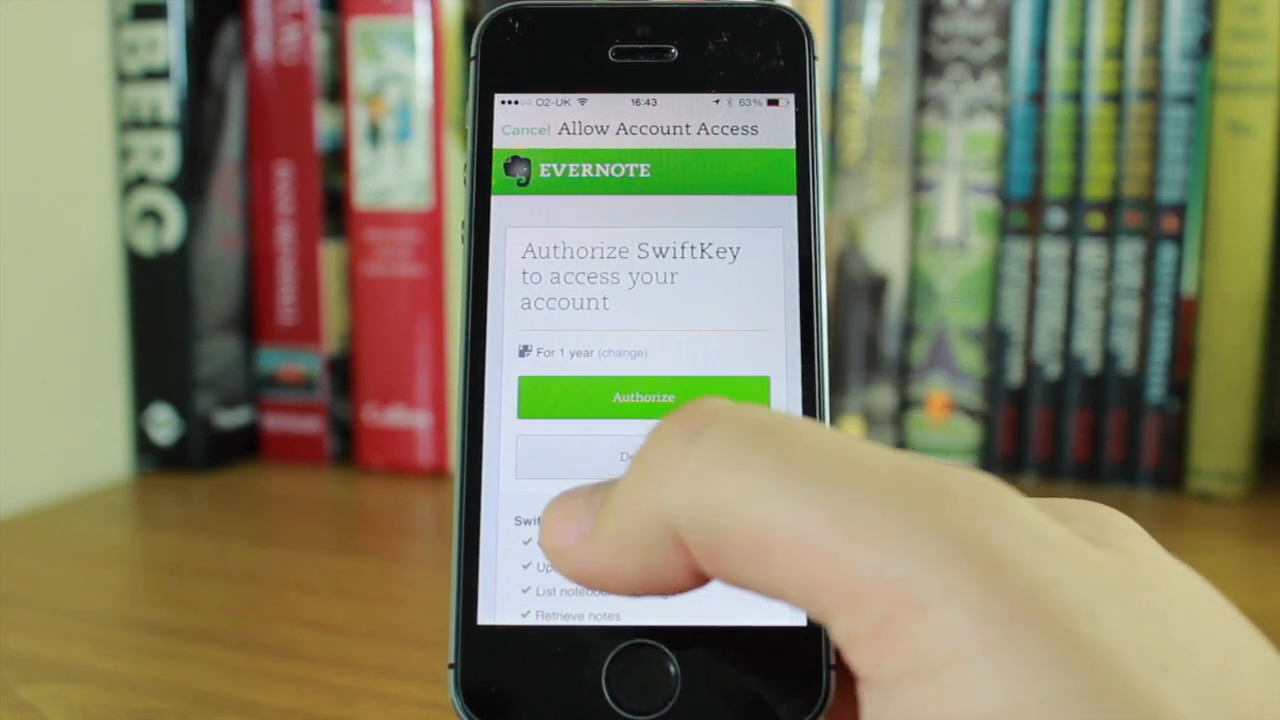
left_click(643, 396)
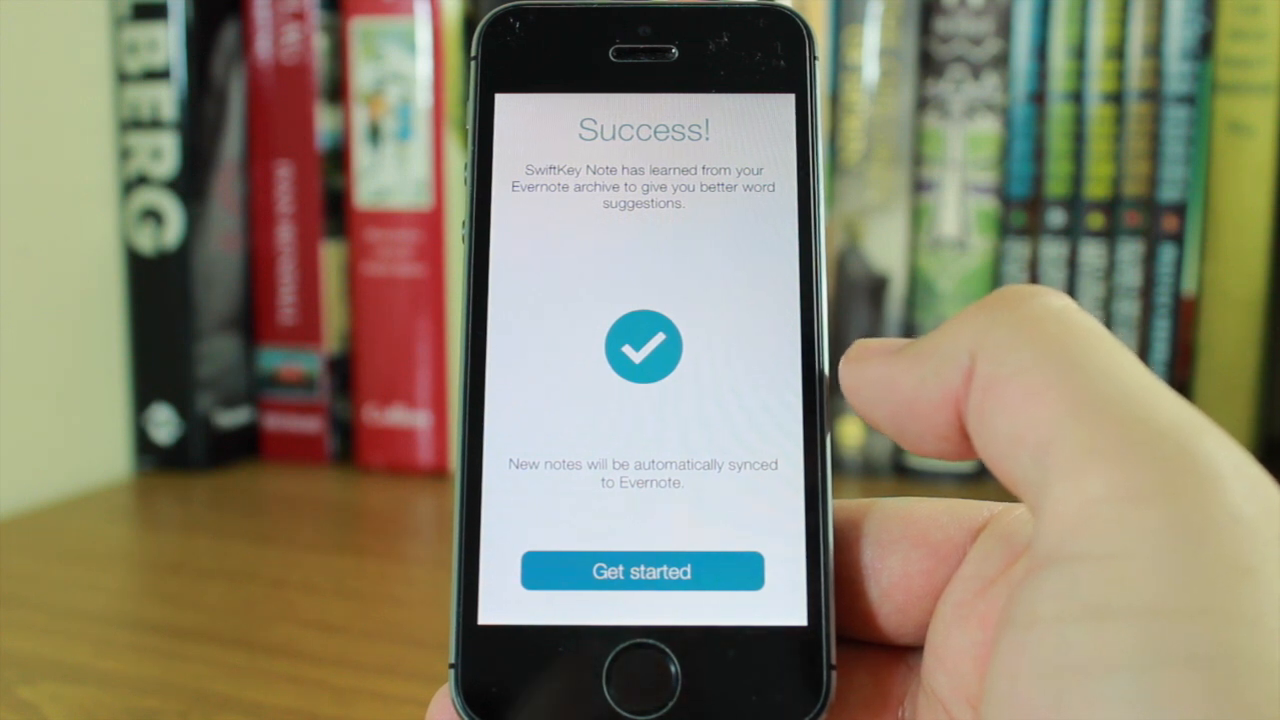
Complete the typing tutorial with 'Welcome to SwiftKey', accepting the 'corrections' suggestion
left_click(641, 571)
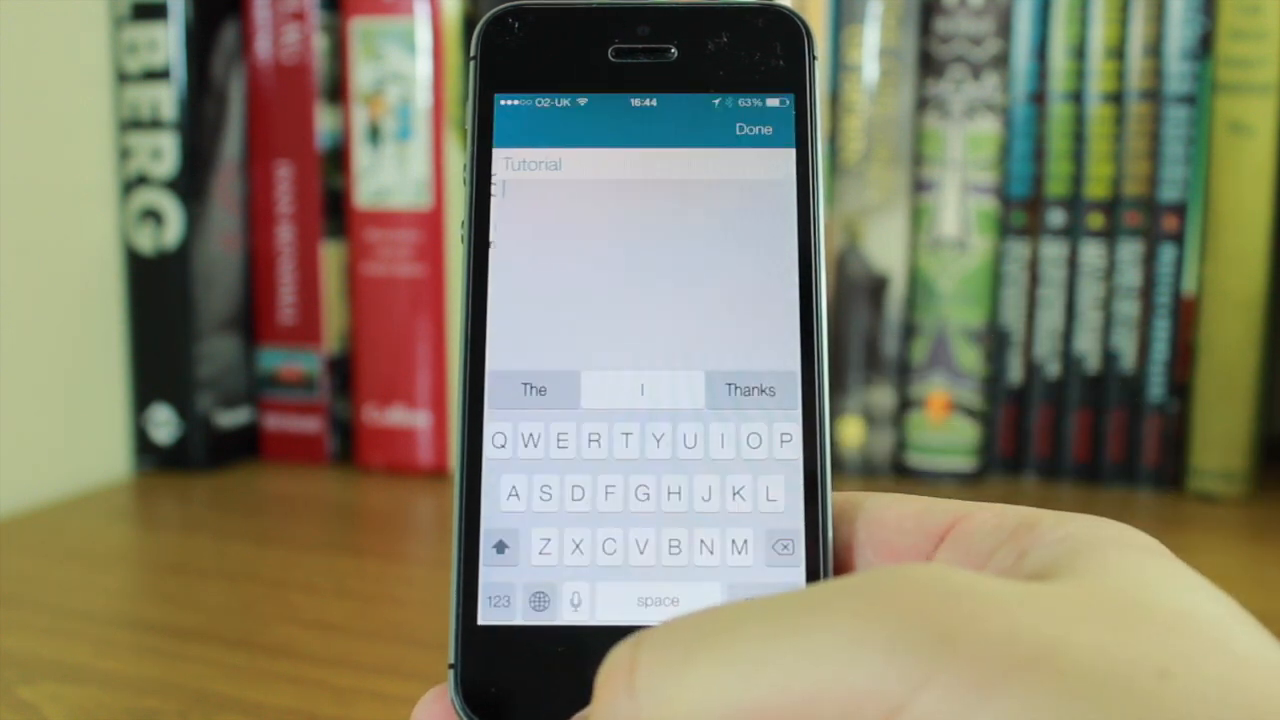
type("Welcome")
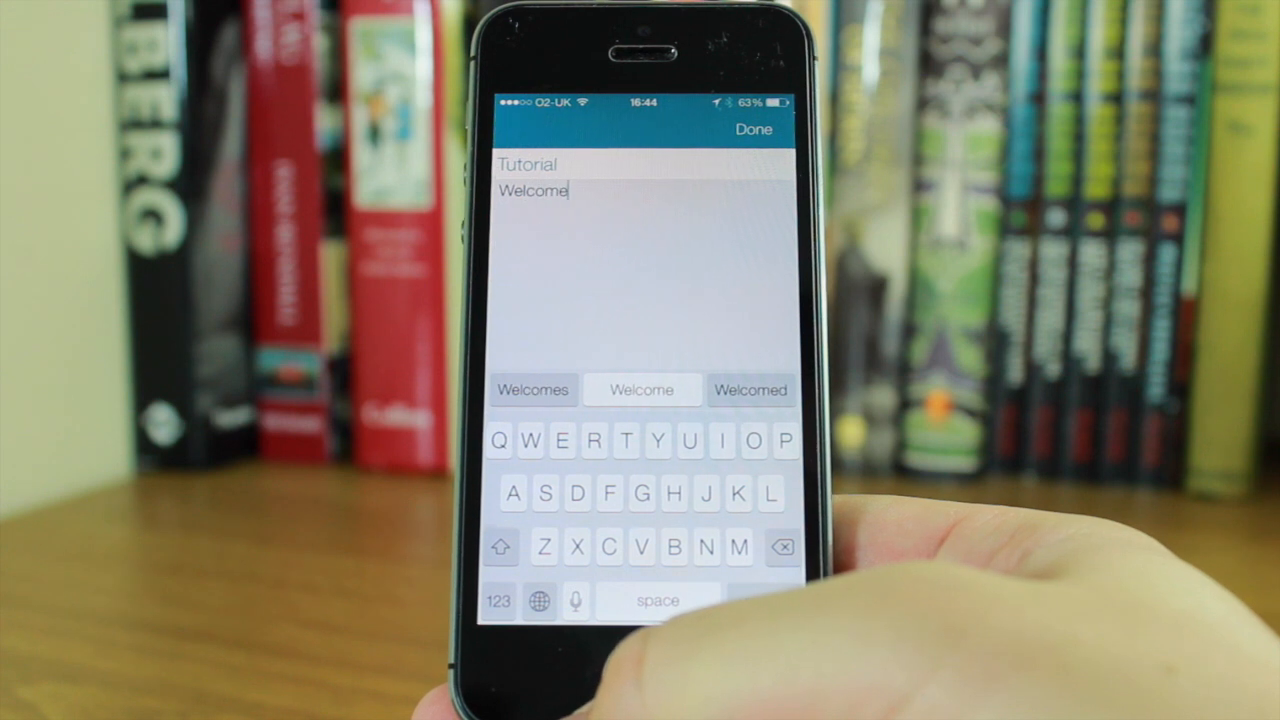
type("to SwiftKey")
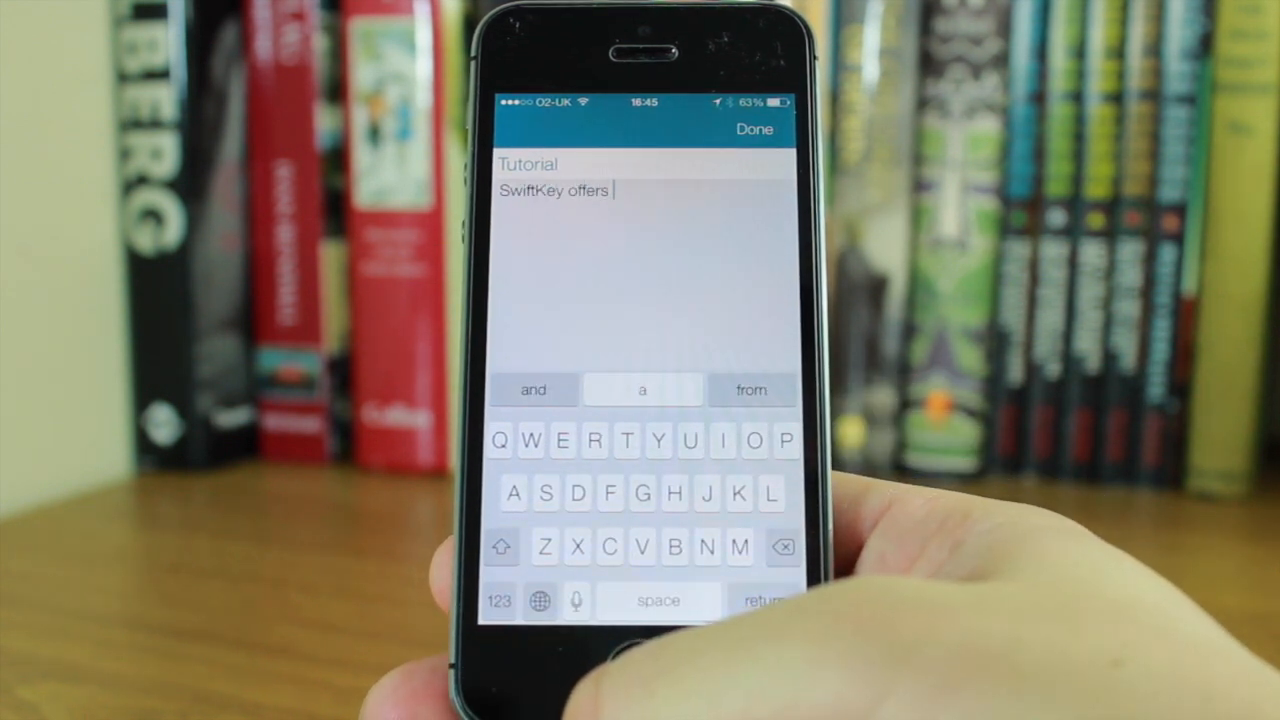
type("corrctions")
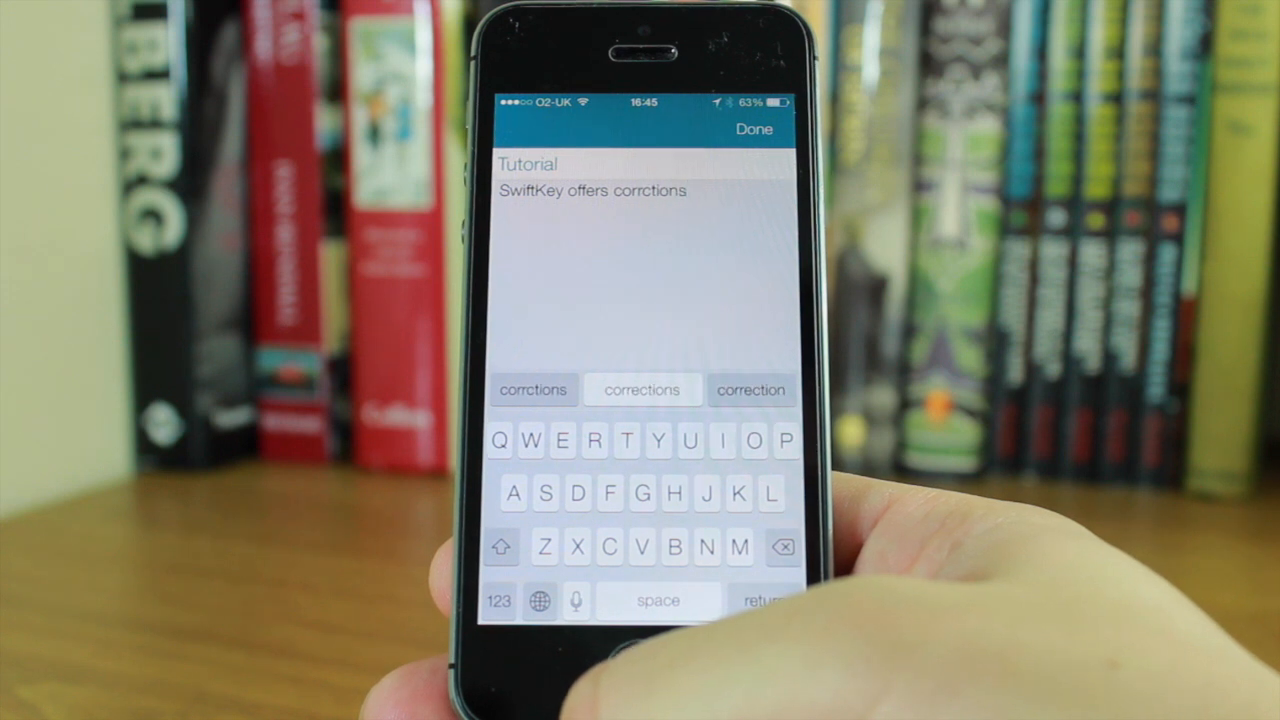
left_click(641, 389)
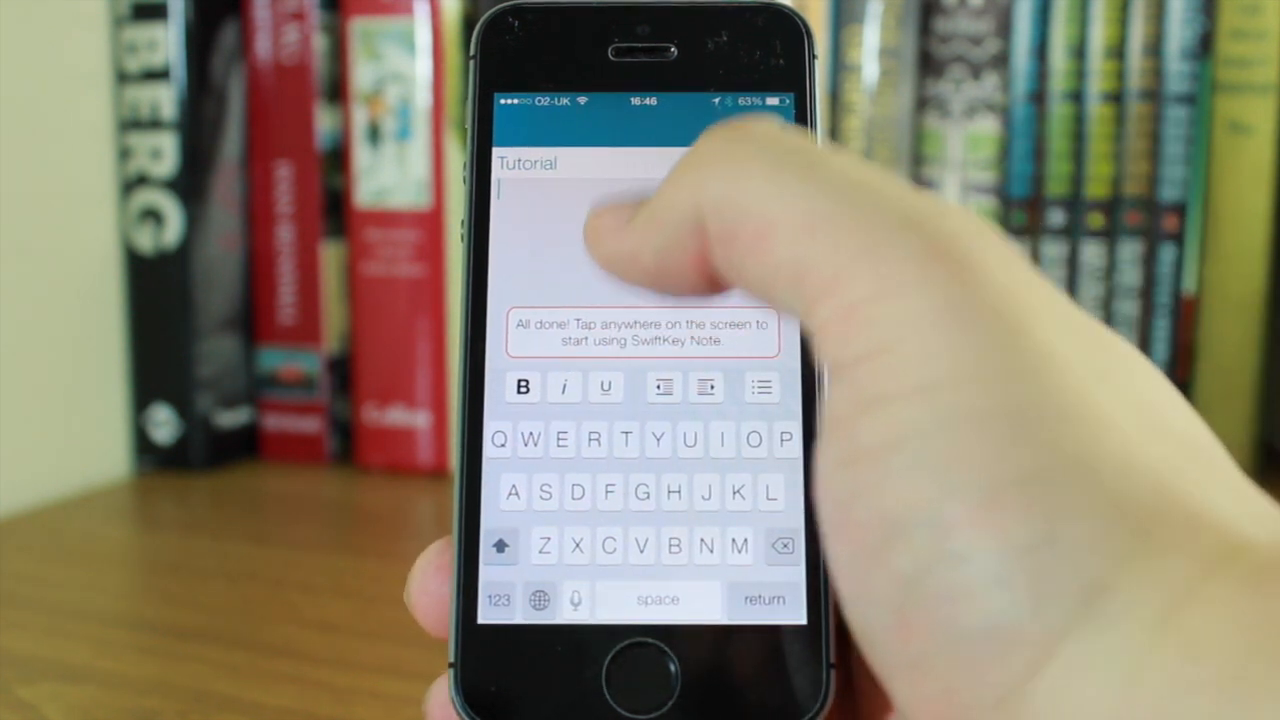
Write note 'Test' reading 'Just testing the new SwiftKey app' in italics
left_click(640, 250)
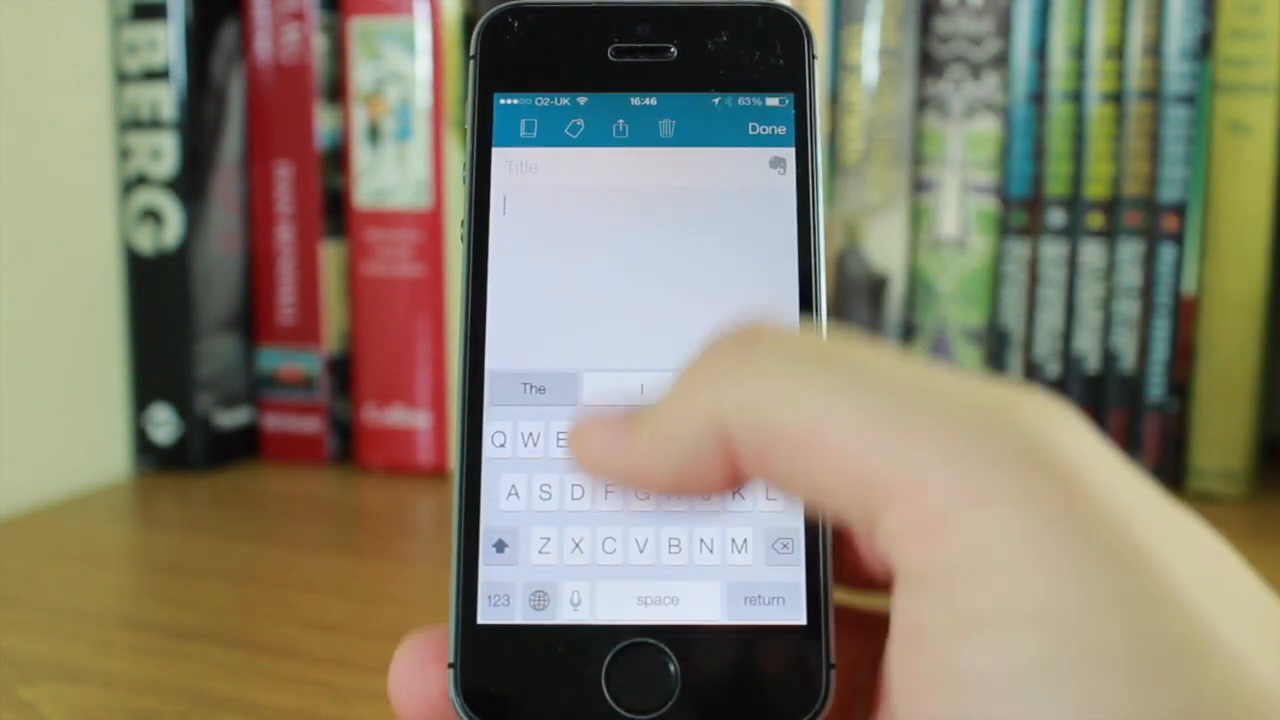
type("es")
type("Just ")
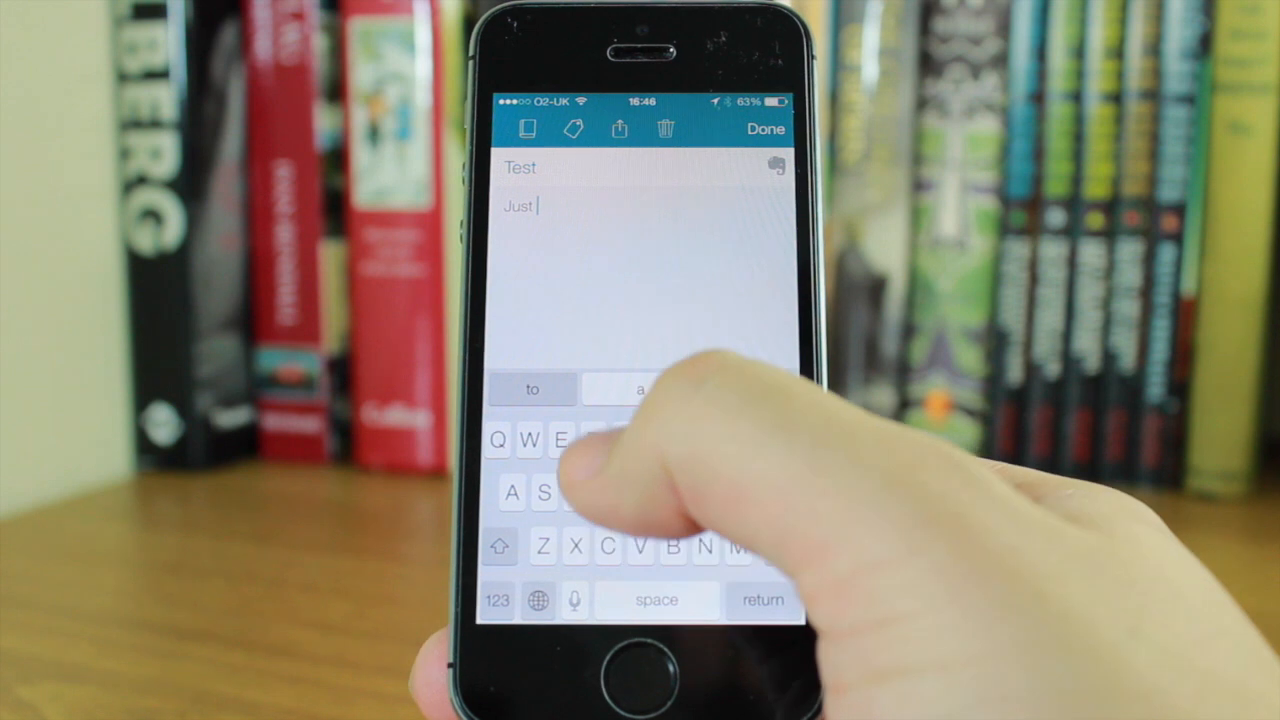
type("testing the")
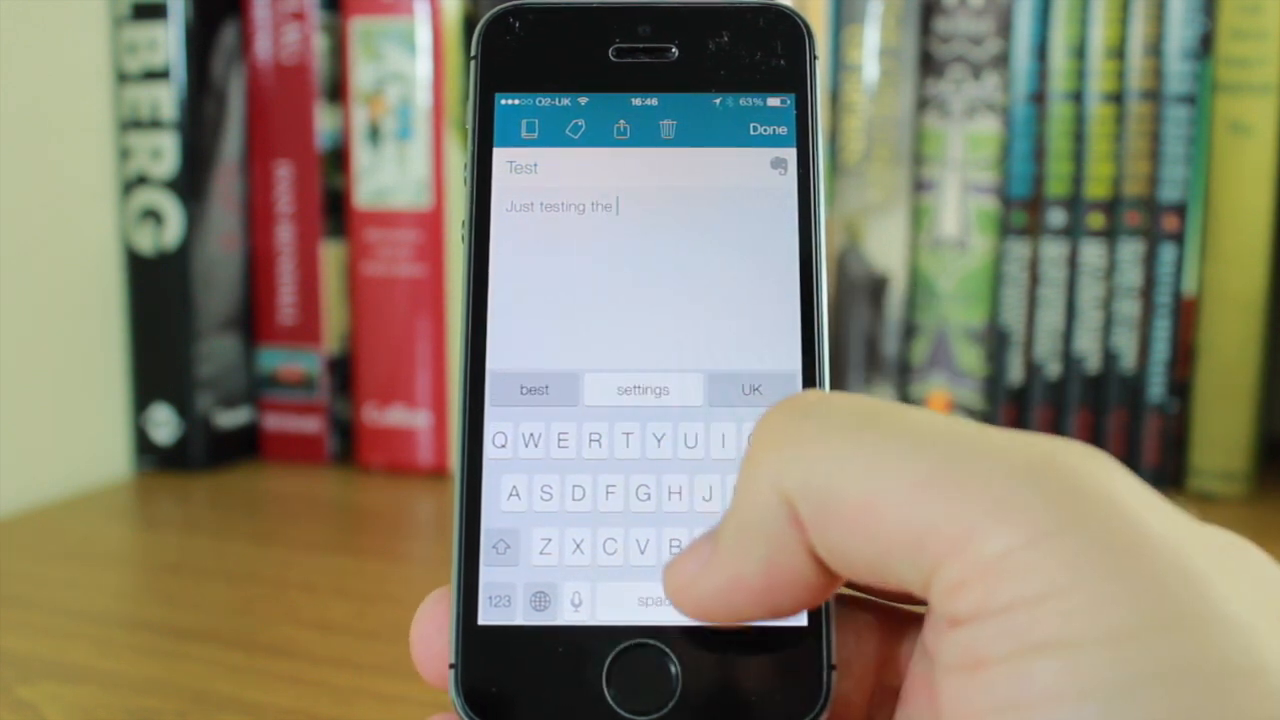
type("new")
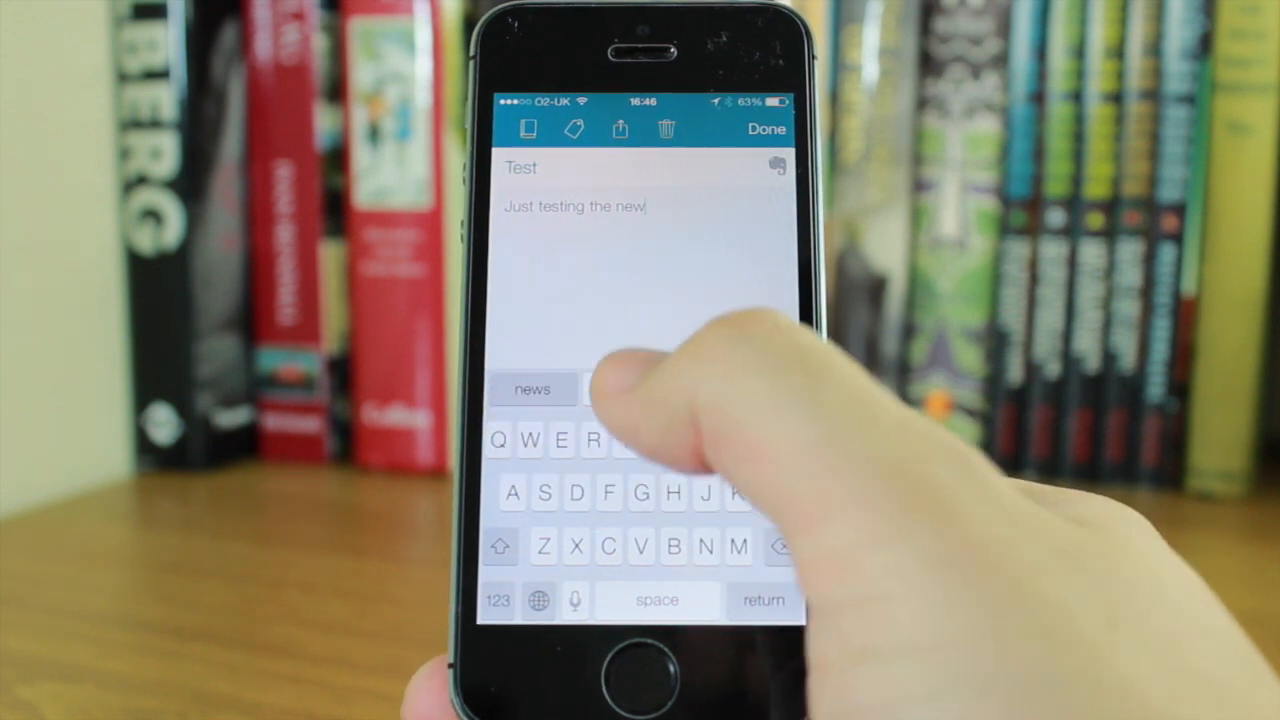
type("sw")
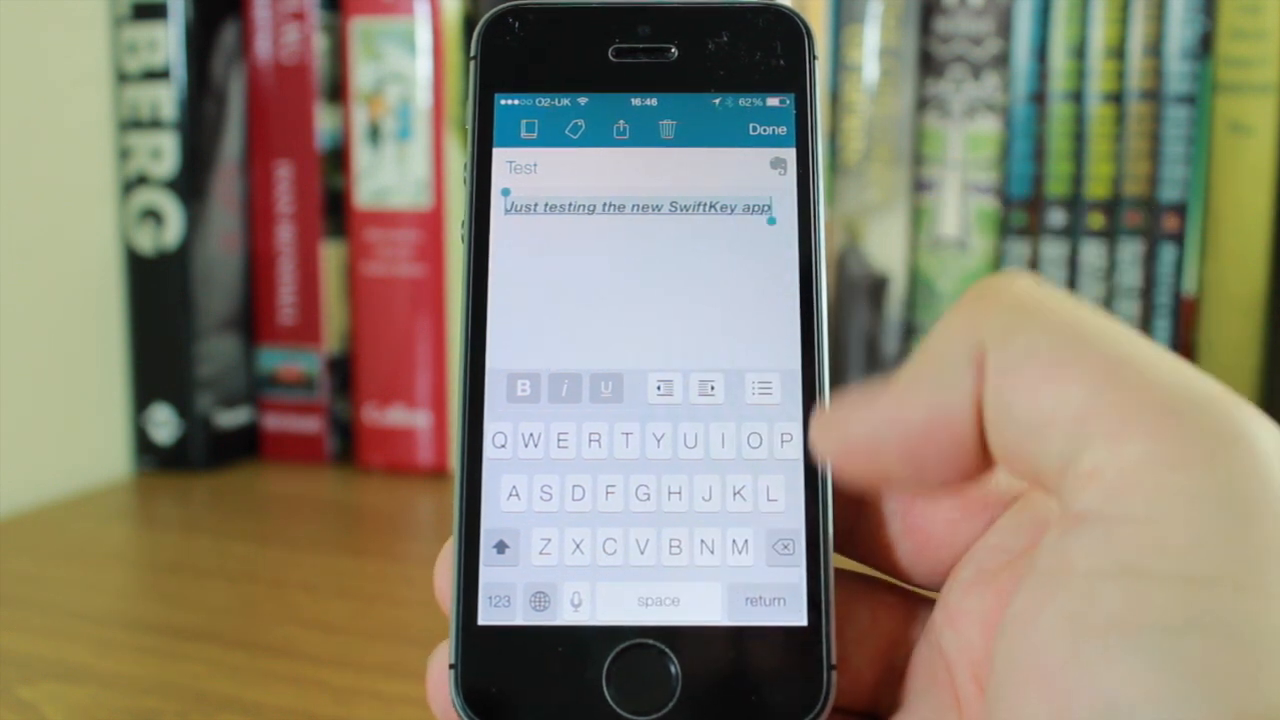
key("backspace")
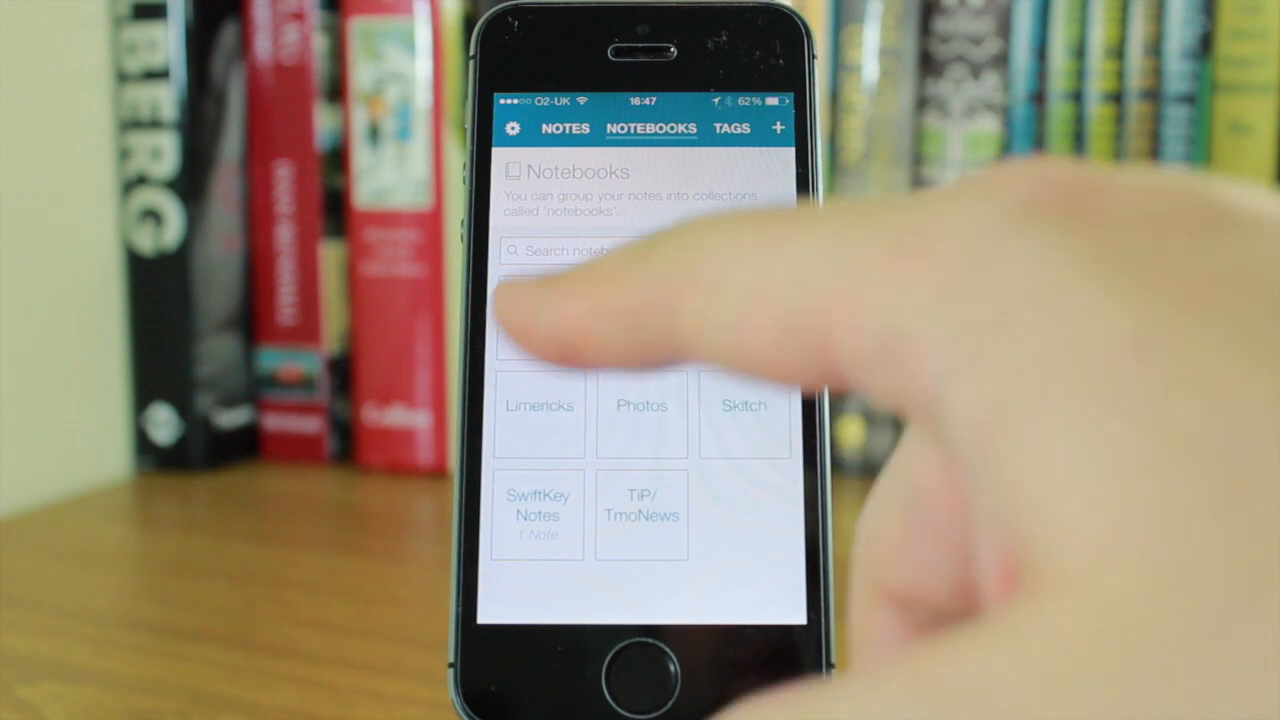
Open the settings page from the gear icon on the Notebooks screen
scroll("down", 3)
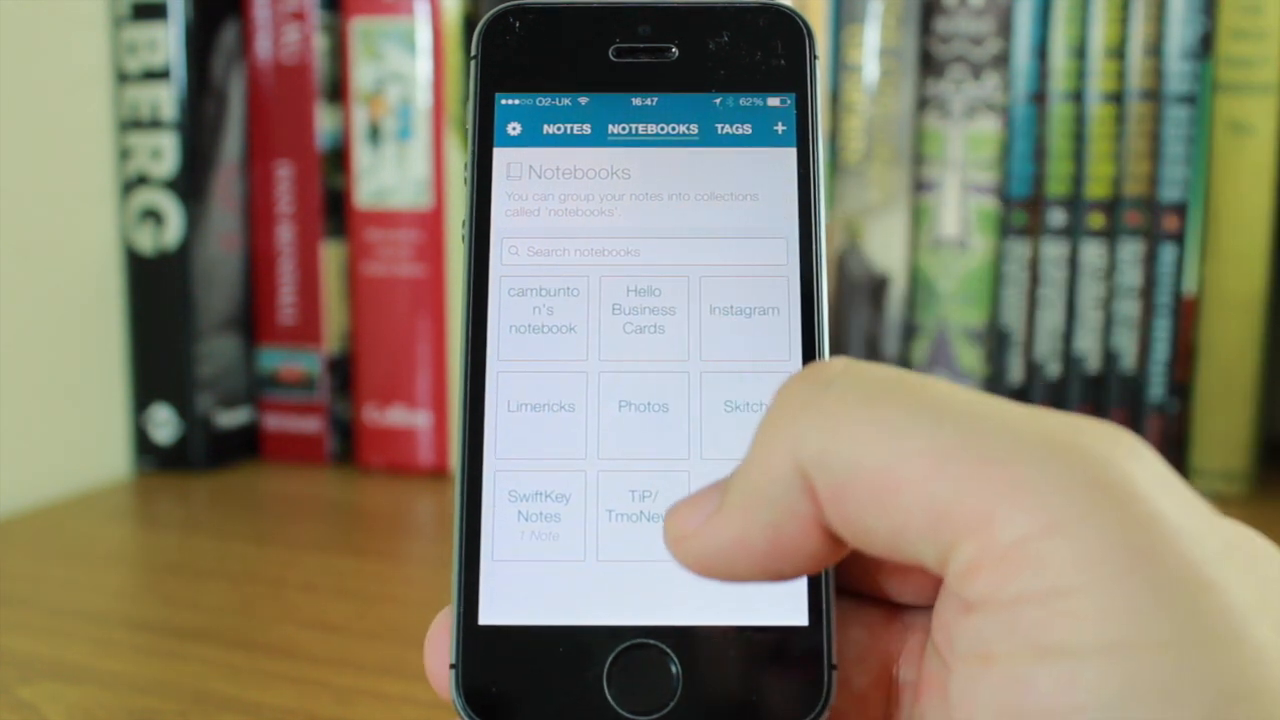
left_click(733, 128)
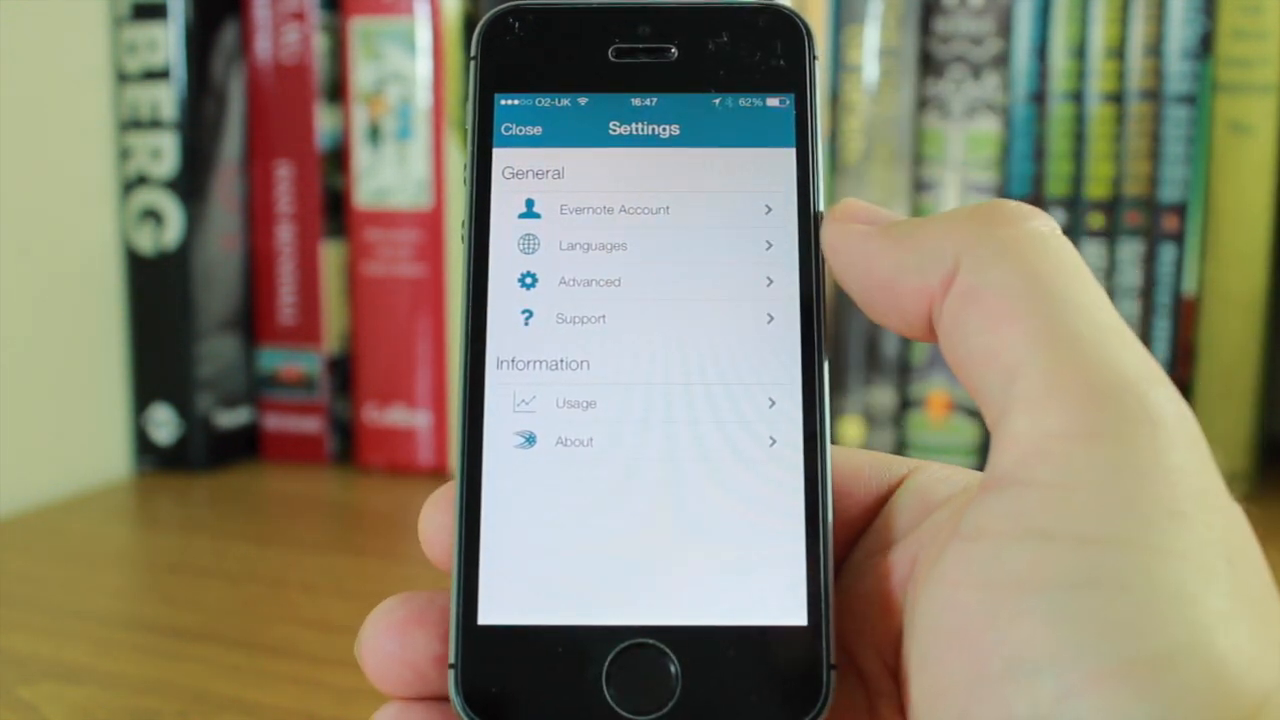
left_click(592, 245)
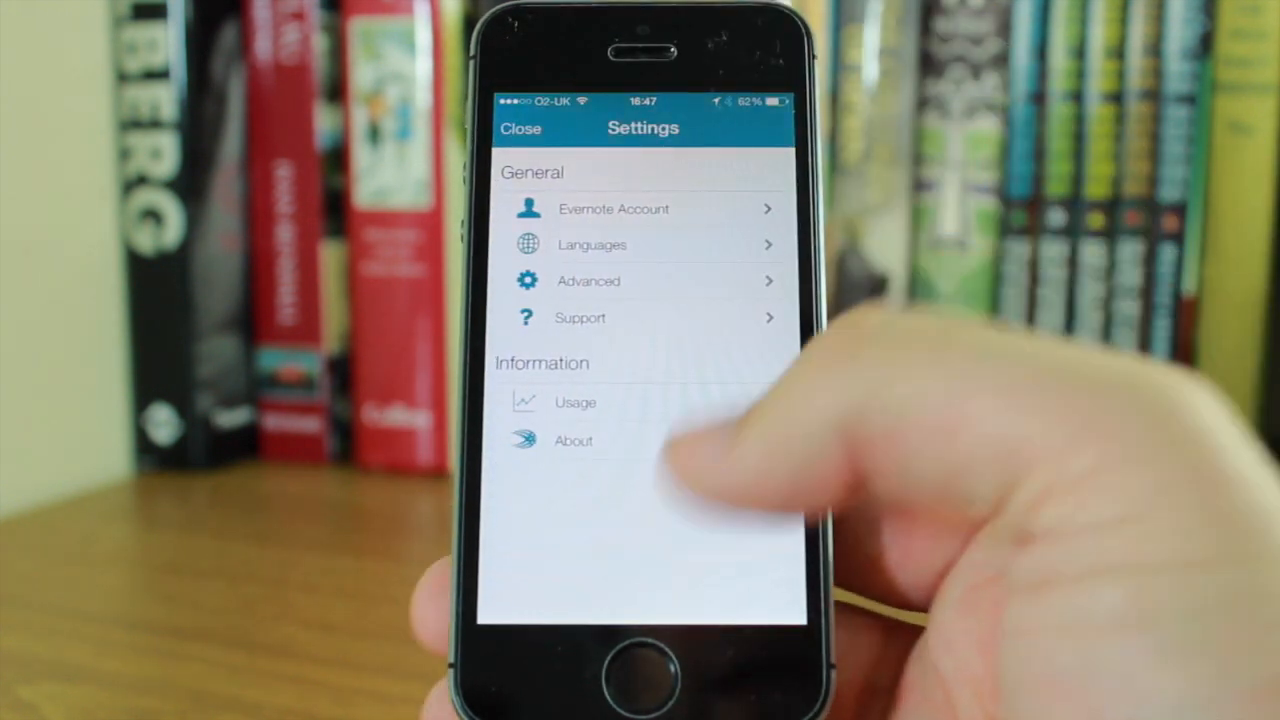
left_click(575, 402)
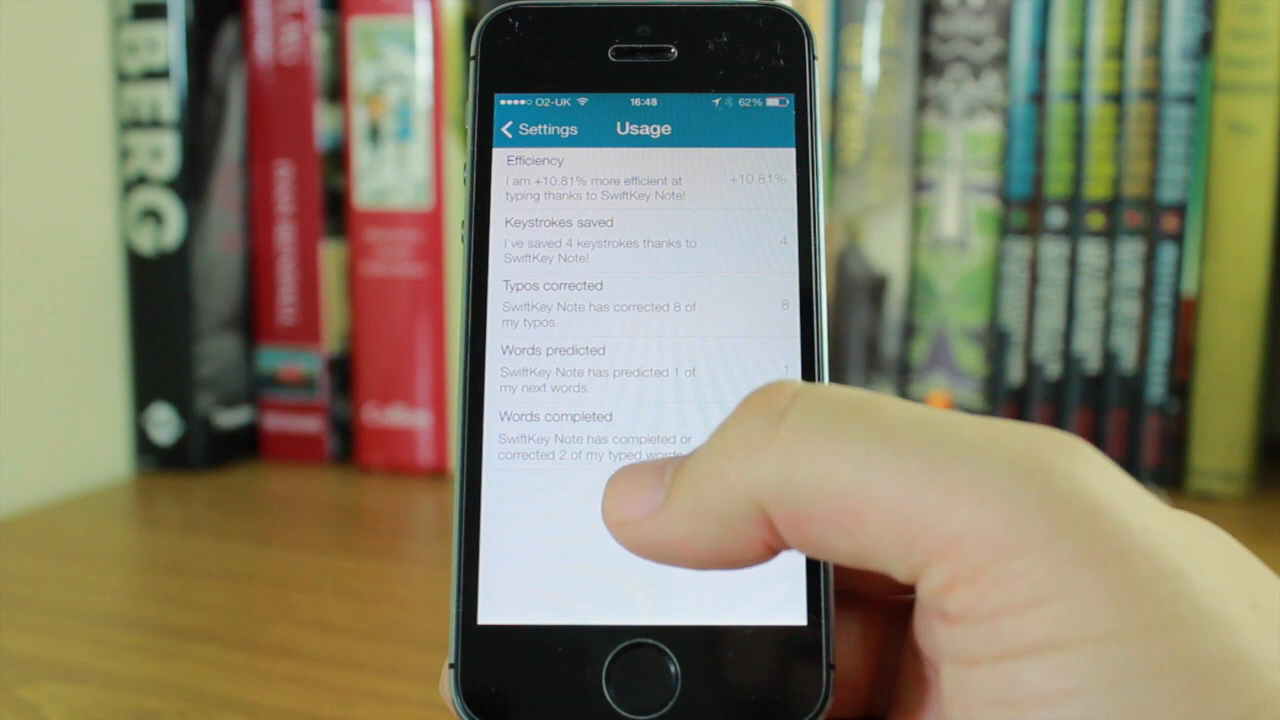
left_click(535, 128)
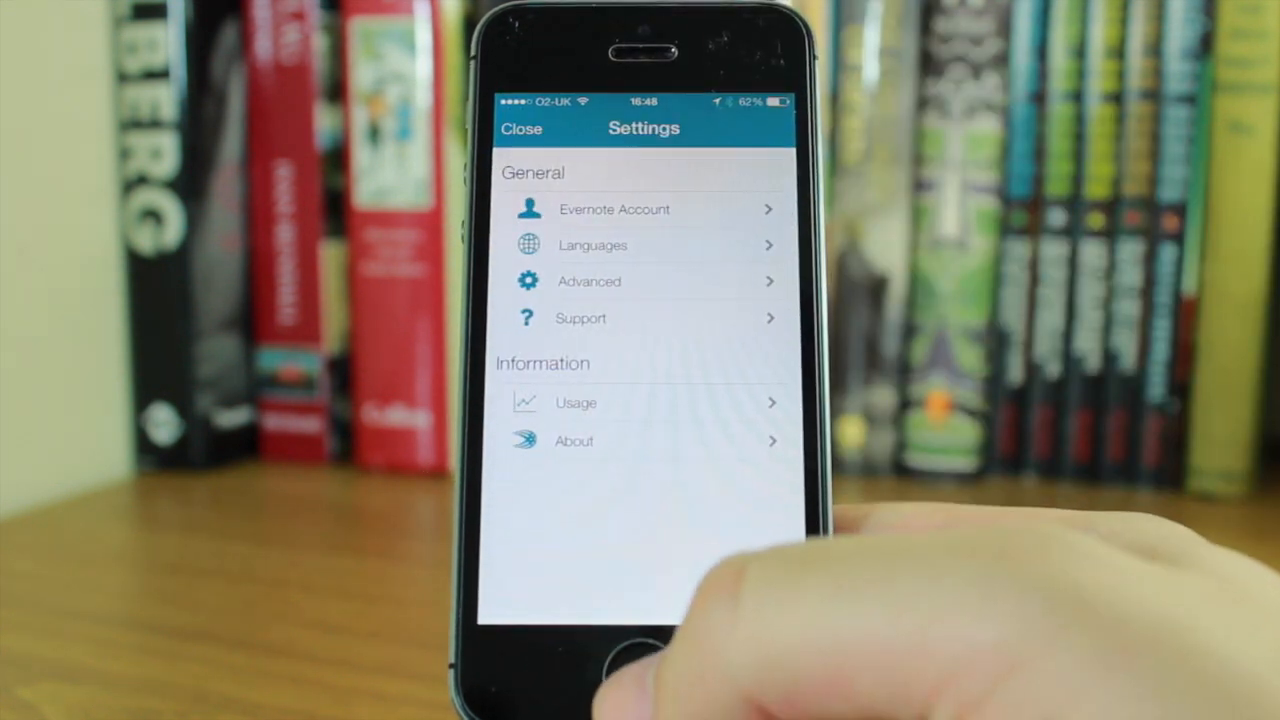
Close settings and delete the Test note, confirming the deletion
left_click(521, 128)
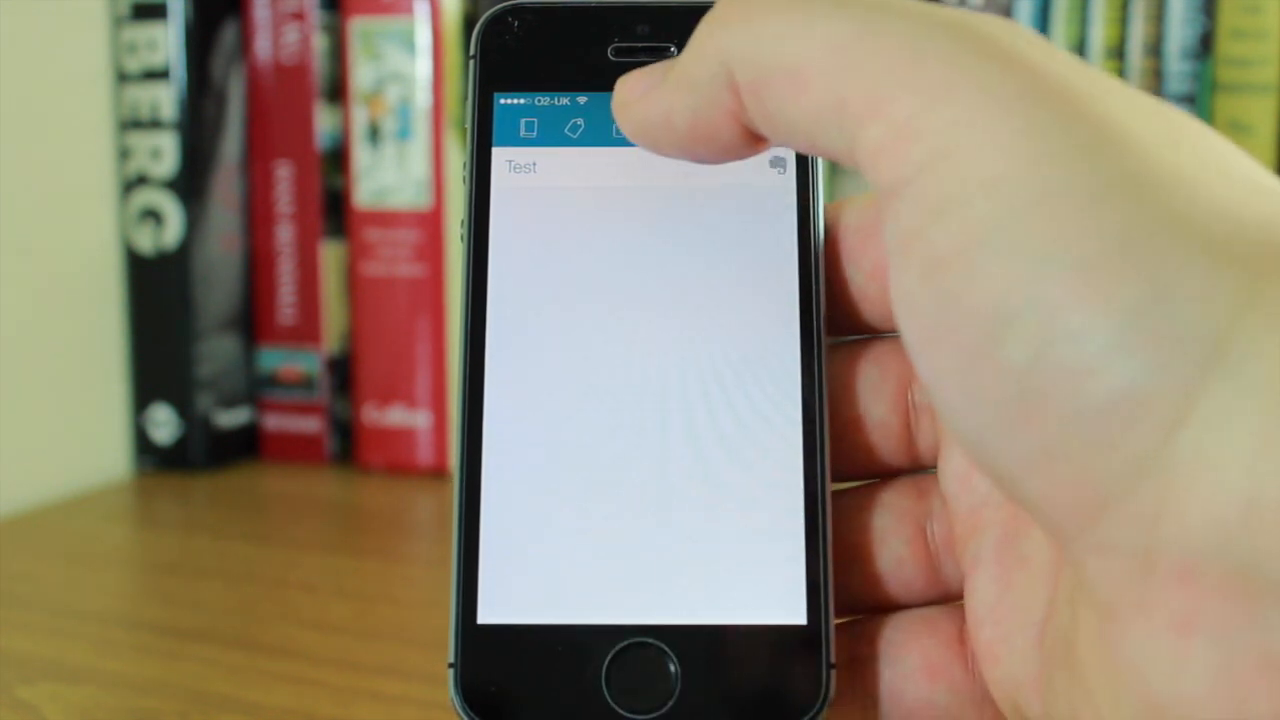
left_click(665, 130)
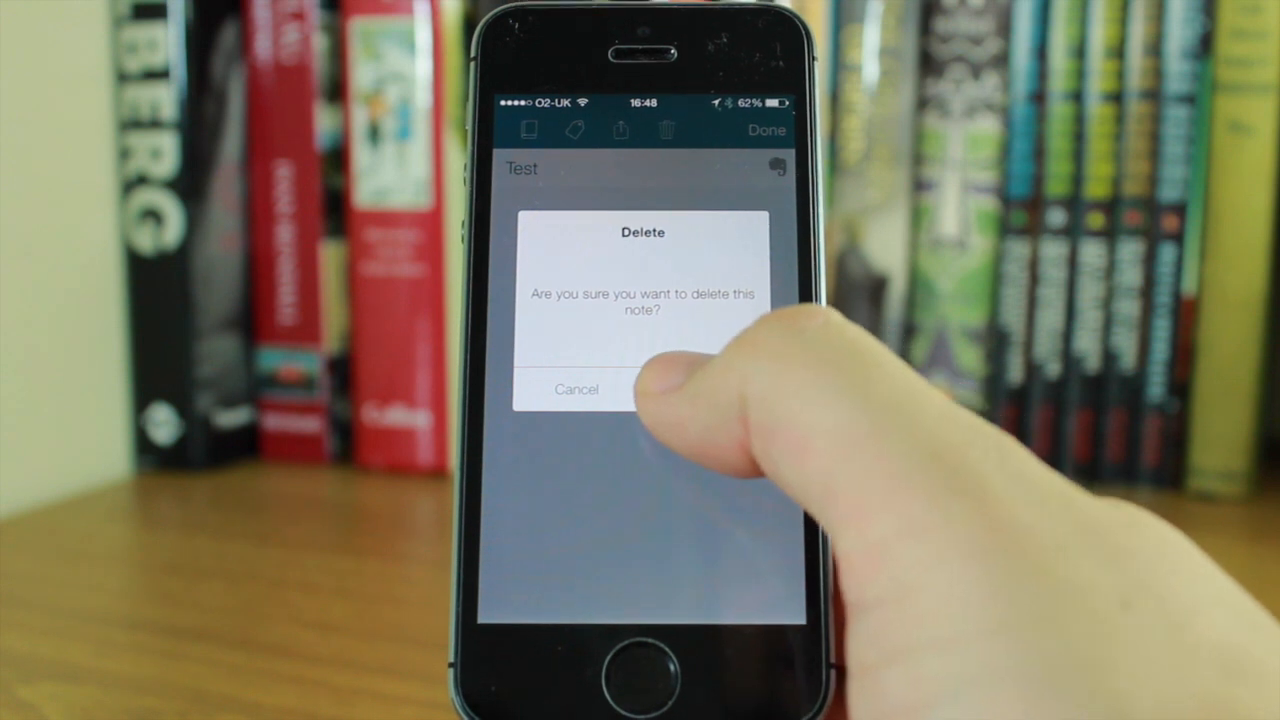
left_click(660, 370)
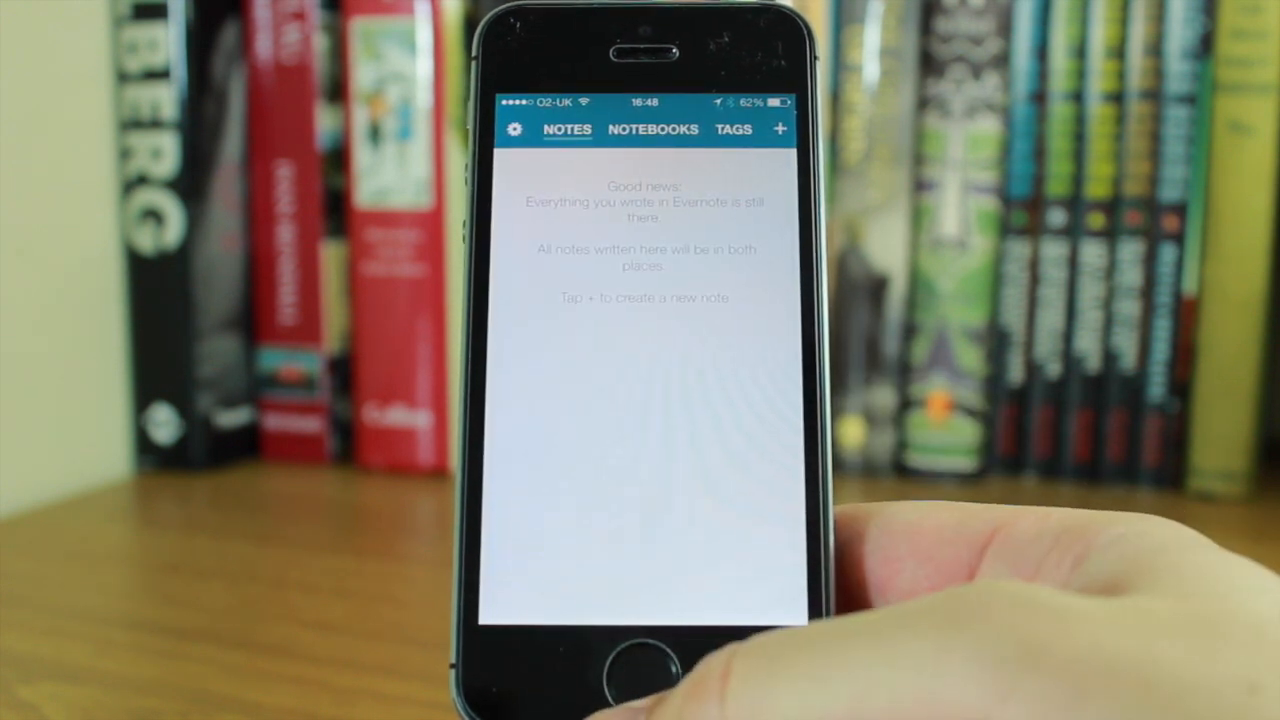